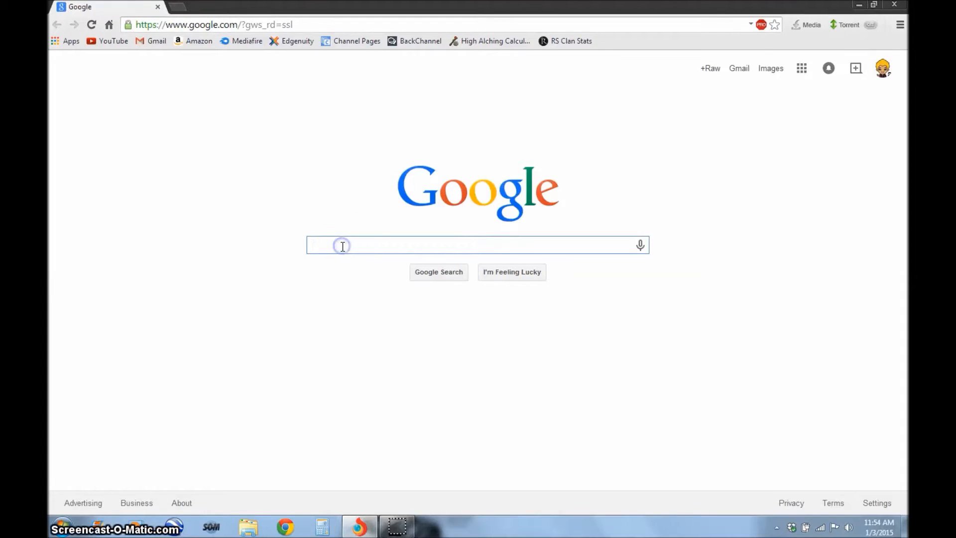
Search Google for 'sd formatter' and open the 'SD Formatter 4.0 for SD/SDHC/SDXC' result
{"action": "left_click", "coordinate": [342, 246]}
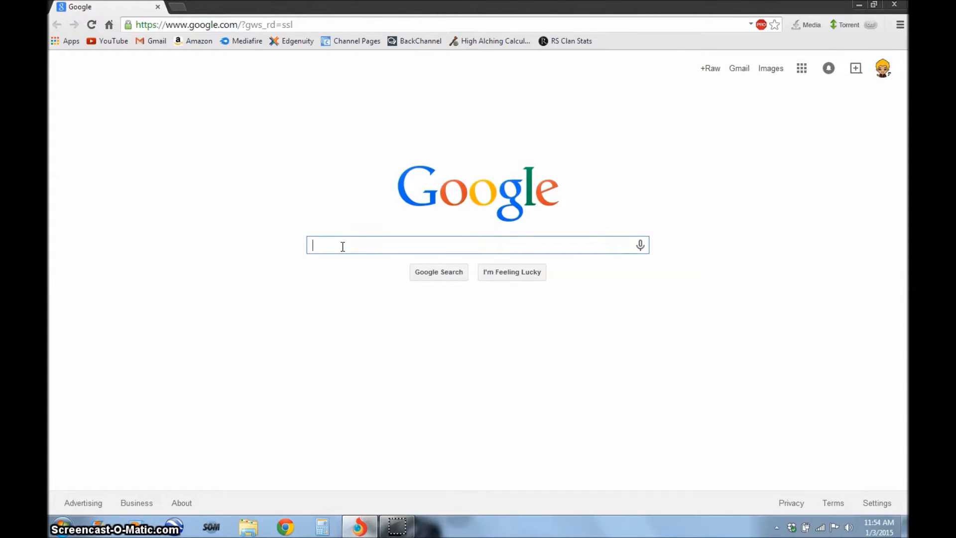
{"action": "type", "text": "sd f"}
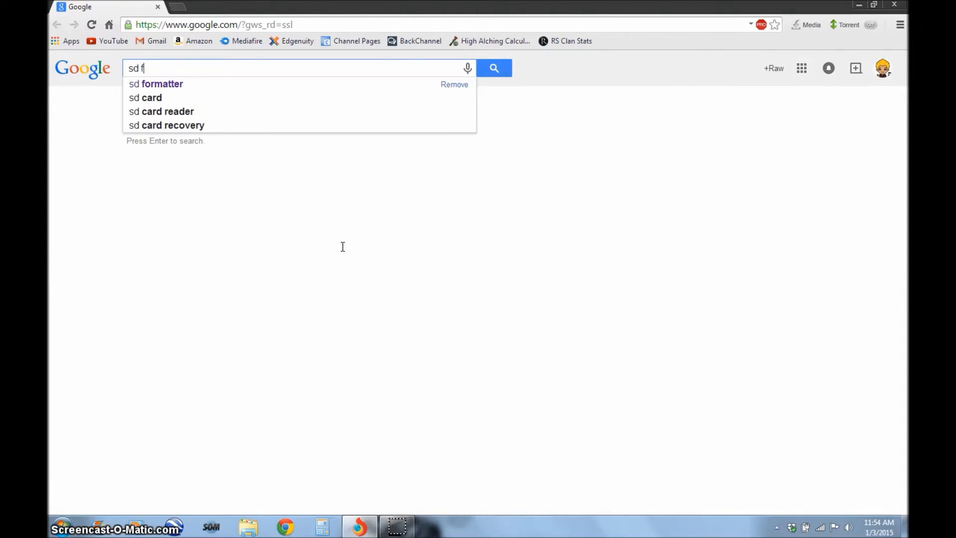
{"action": "left_click", "coordinate": [155, 84]}
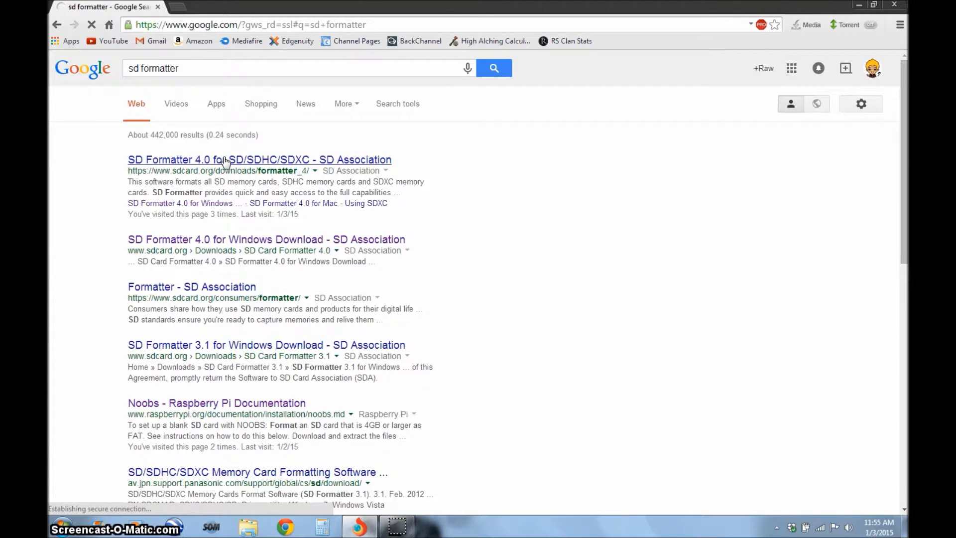
{"action": "left_click", "coordinate": [241, 159]}
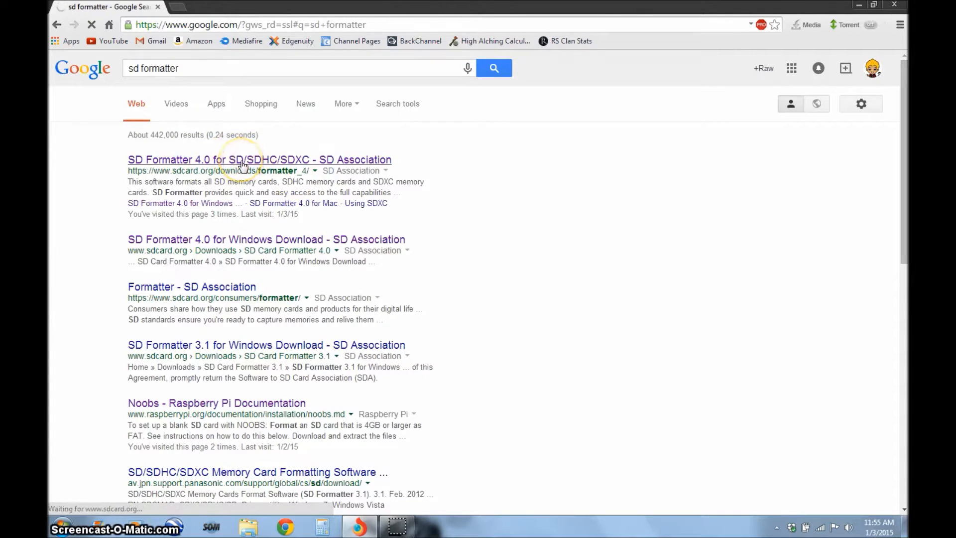
{"action": "left_click", "coordinate": [241, 160]}
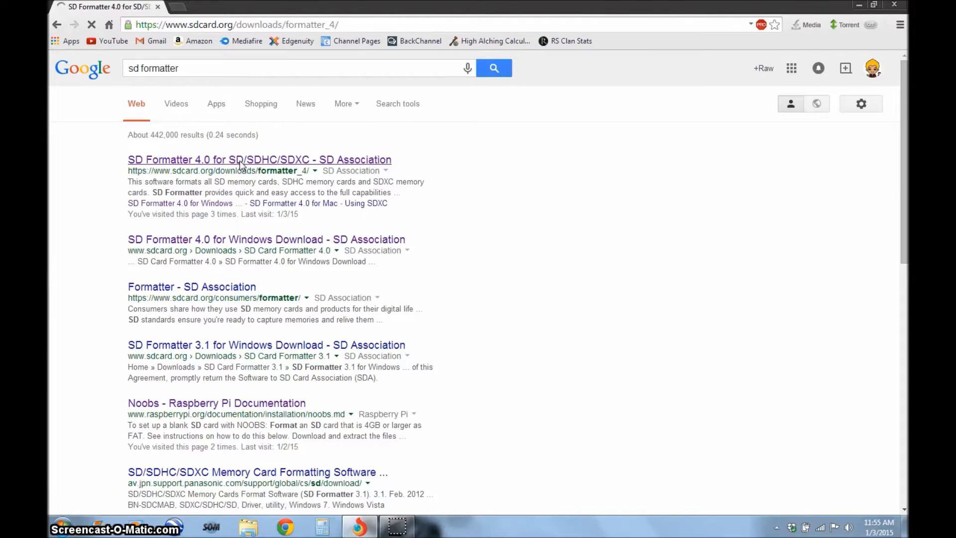
Choose Download SD Formatter for Windows on the SD Association page
{"action": "left_click", "coordinate": [245, 159]}
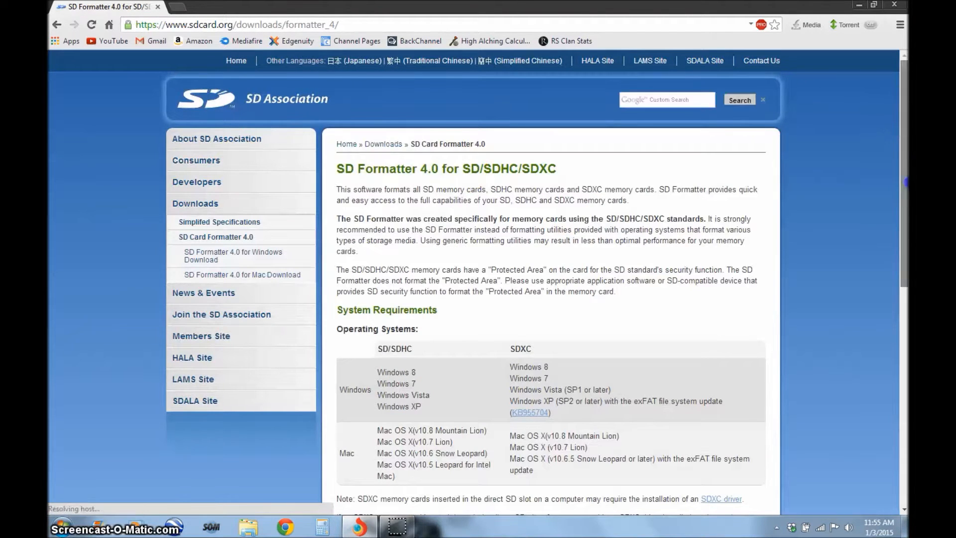
{"action": "scroll", "scroll_direction": "down", "scroll_amount": 3}
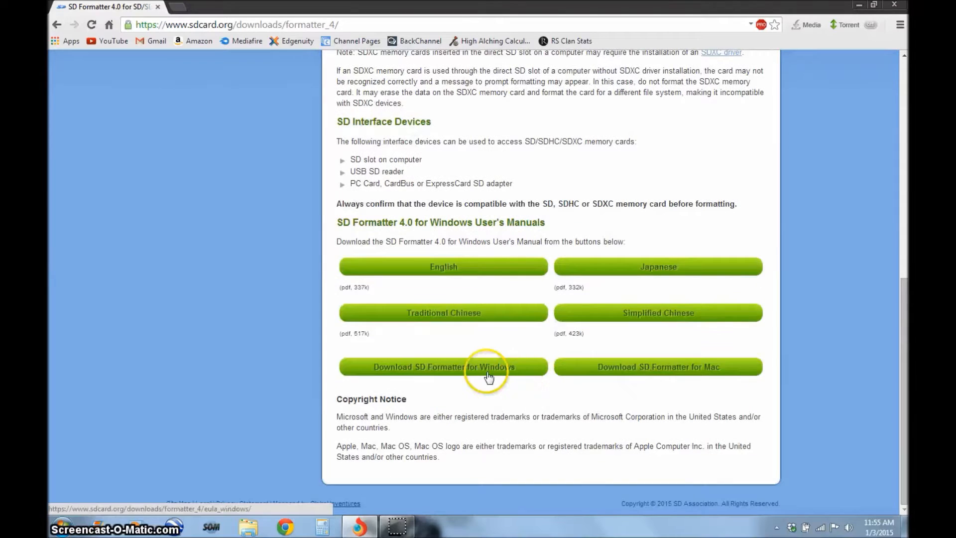
{"action": "mouse_move", "coordinate": [717, 376]}
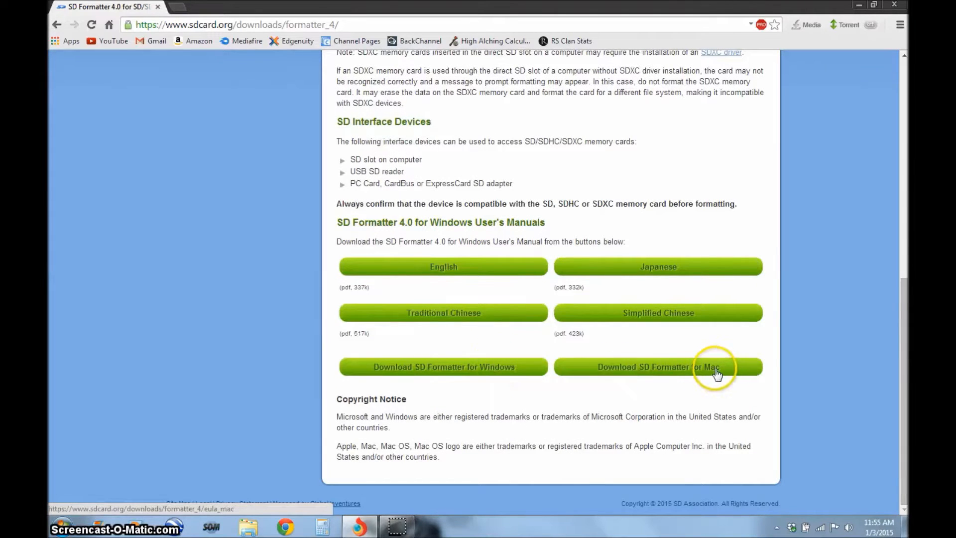
{"action": "mouse_move", "coordinate": [482, 369]}
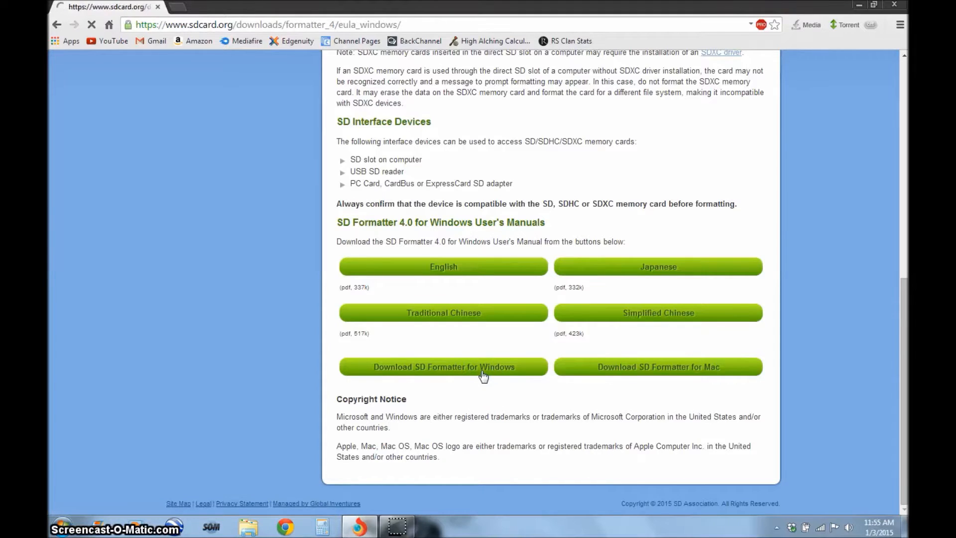
{"action": "left_click", "coordinate": [444, 366]}
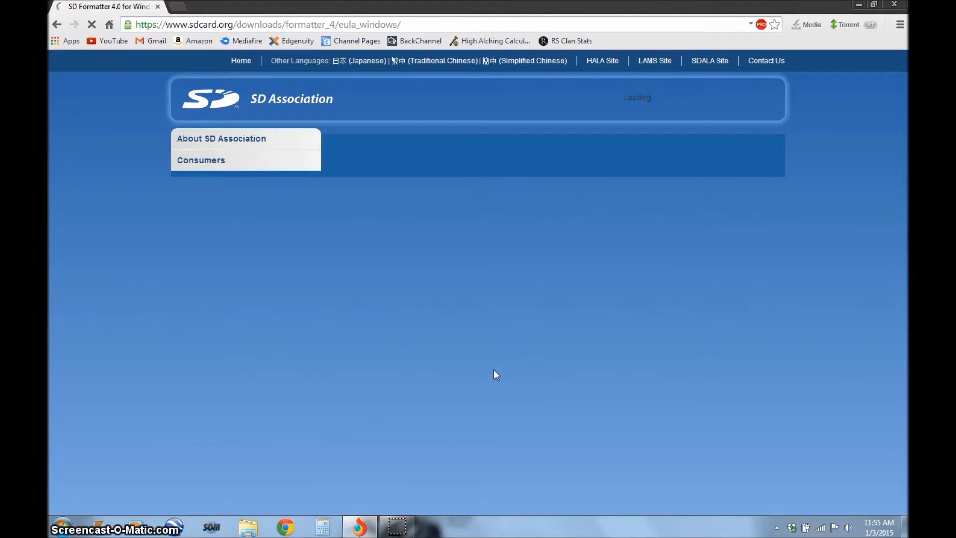
Accept the licence and open the SDFormatterv4.zip download options in the download bar
{"action": "scroll", "scroll_direction": "down", "scroll_amount": 3}
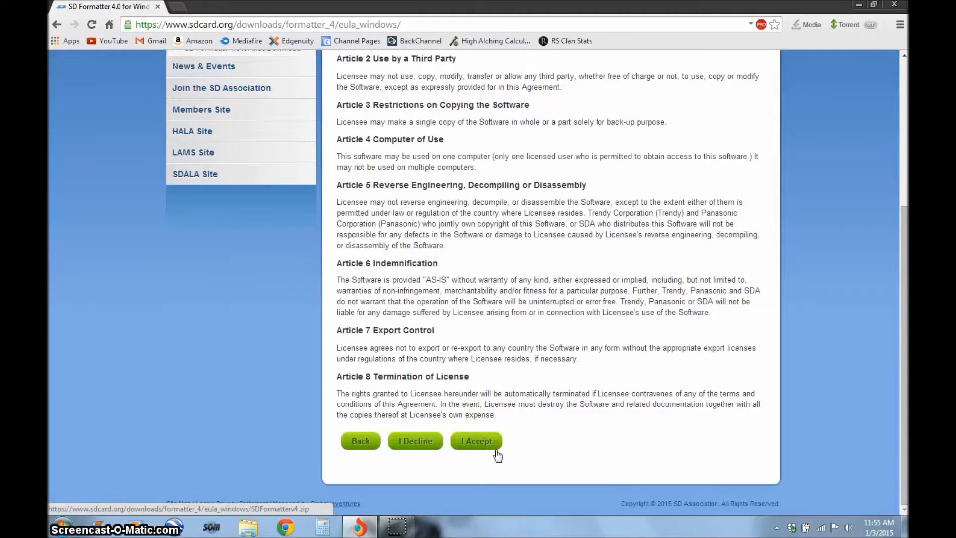
{"action": "left_click", "coordinate": [477, 441]}
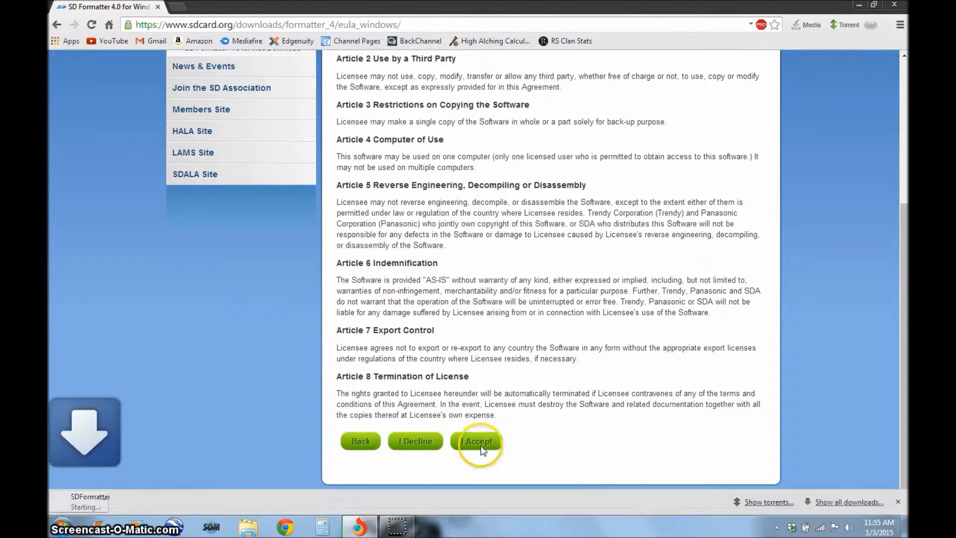
{"action": "left_click", "coordinate": [476, 442]}
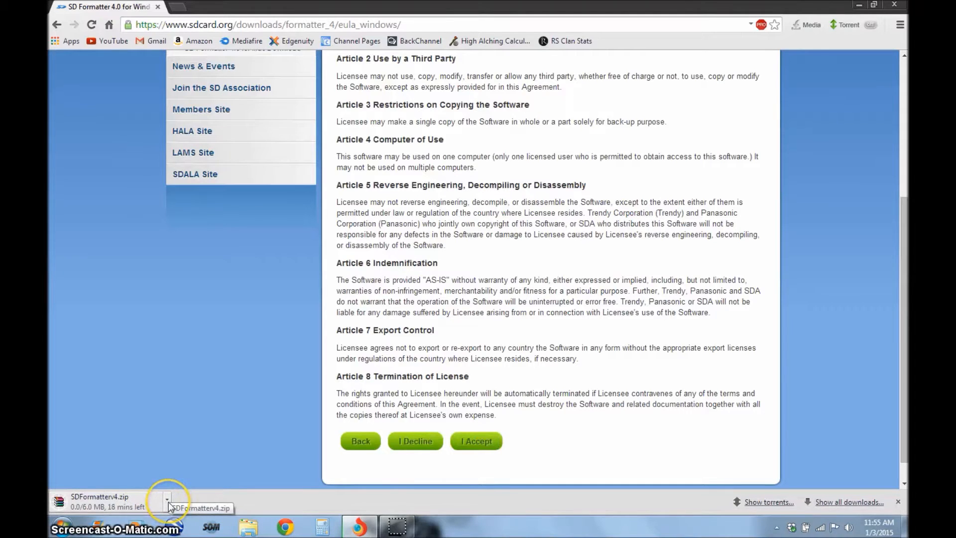
{"action": "left_click", "coordinate": [168, 500]}
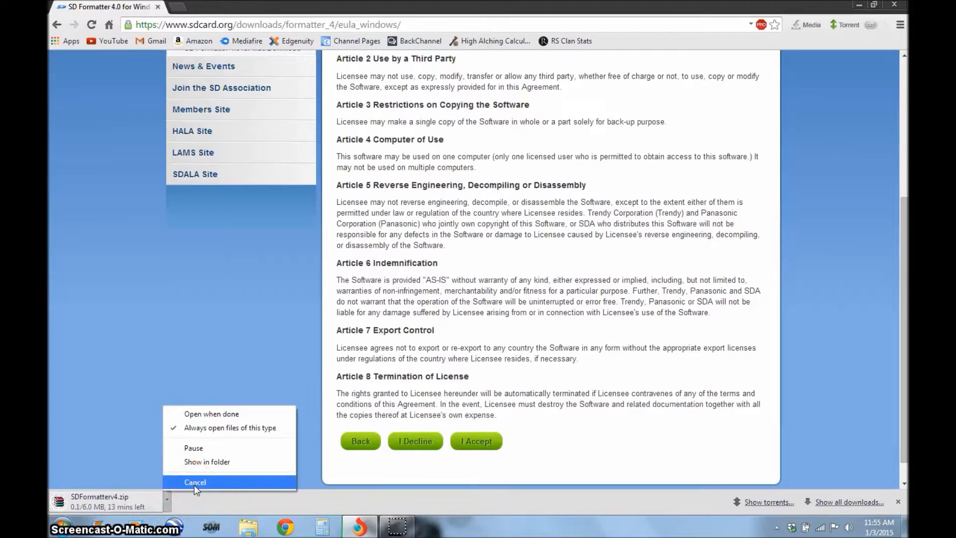
{"action": "left_click", "coordinate": [195, 482]}
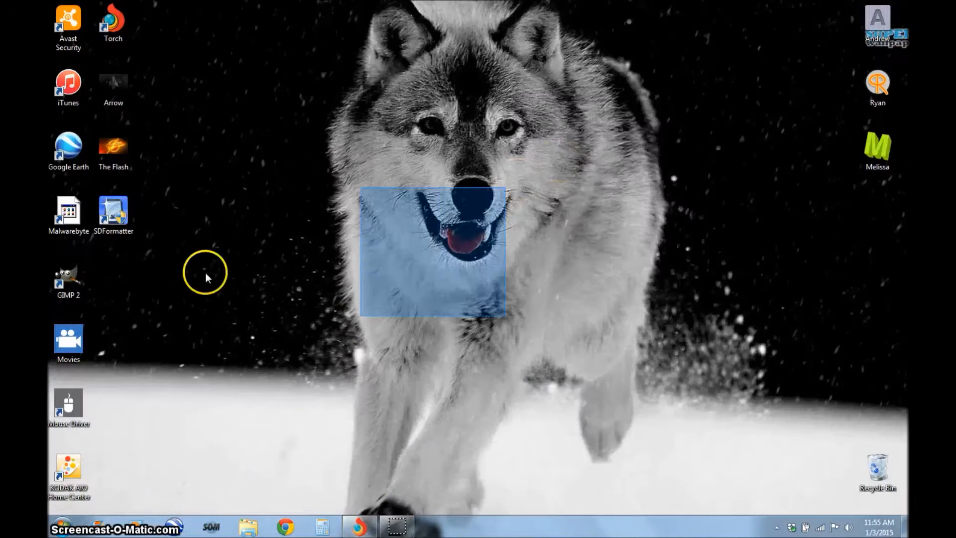
Launch SD Formatter and format drive F:, confirming both warnings and the completion message
{"action": "left_click", "coordinate": [113, 213]}
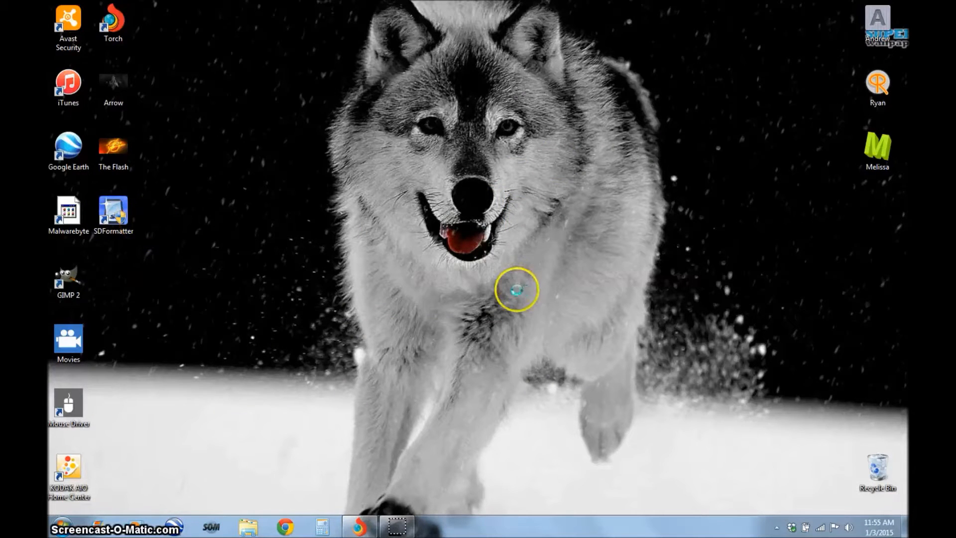
{"action": "double_click", "coordinate": [113, 210]}
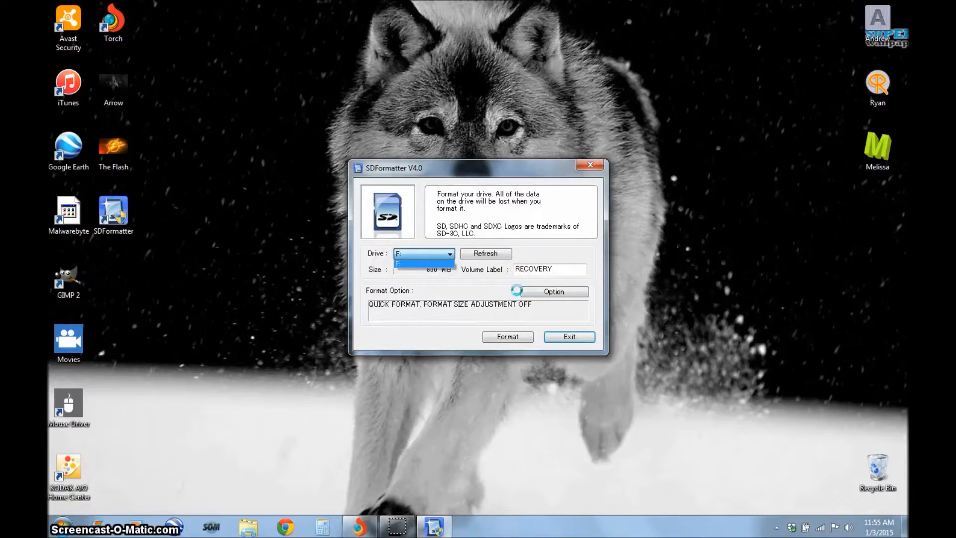
{"action": "left_click", "coordinate": [418, 262]}
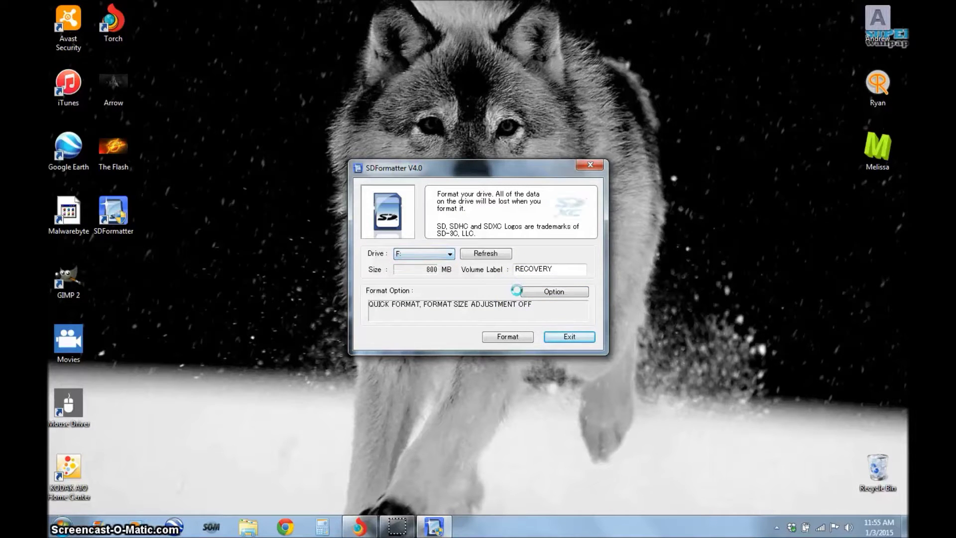
{"action": "left_click", "coordinate": [508, 337]}
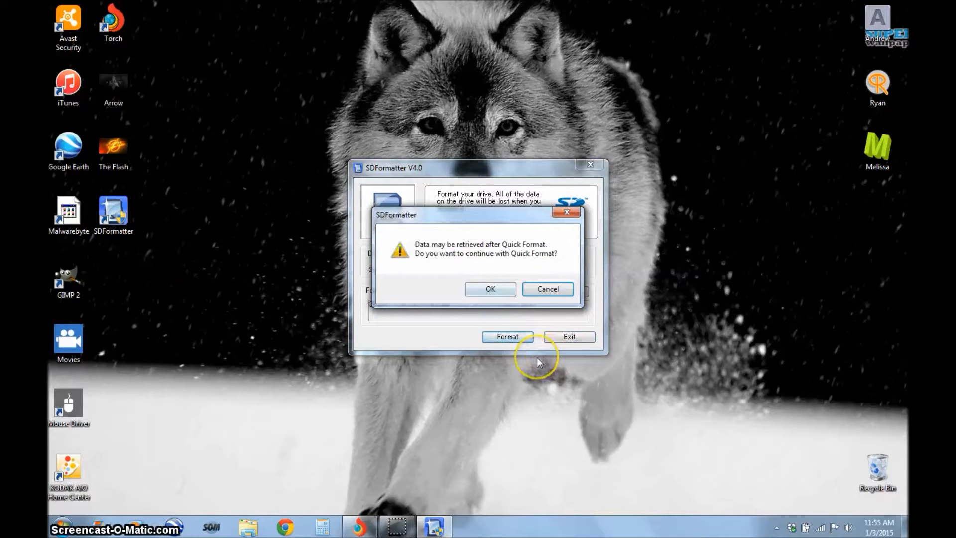
{"action": "left_click", "coordinate": [490, 289]}
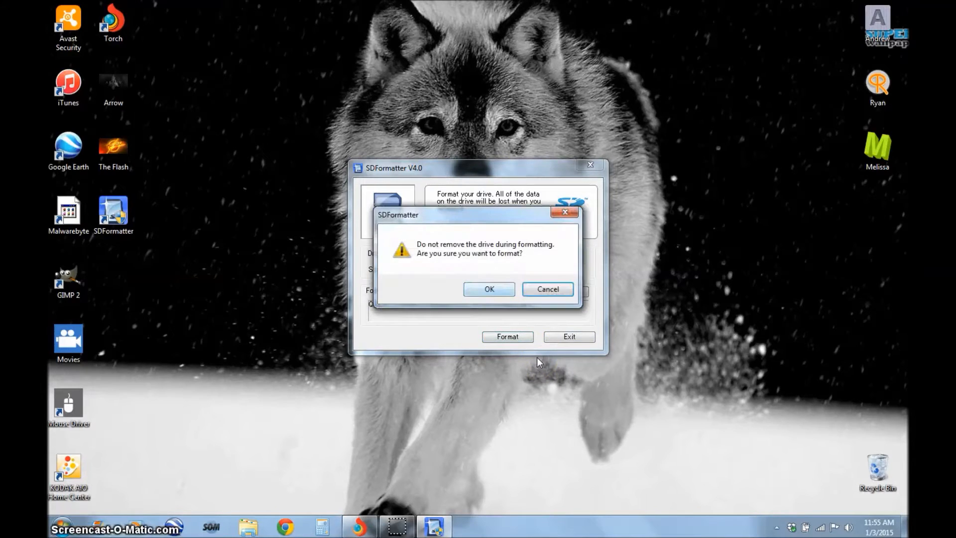
{"action": "left_click", "coordinate": [489, 289]}
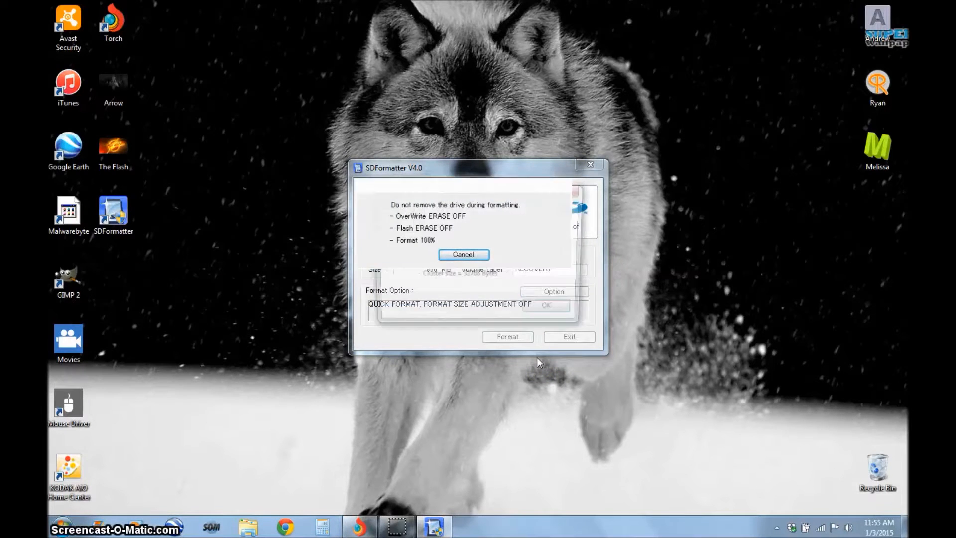
{"action": "left_click", "coordinate": [464, 255]}
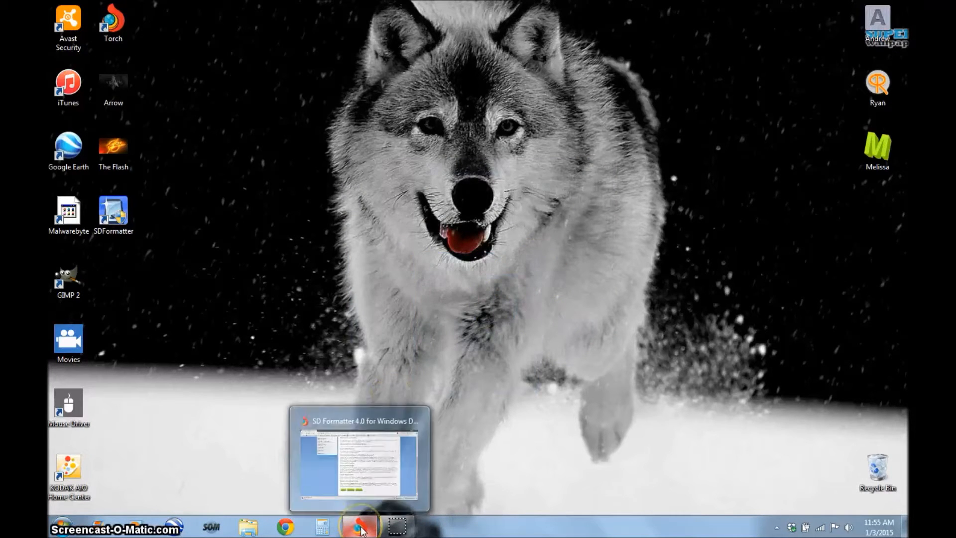
Bring Chrome forward, type 'raspberry pi b+ green and red light' and highlight the raspberrypi.org suggestion
{"action": "left_click", "coordinate": [356, 522]}
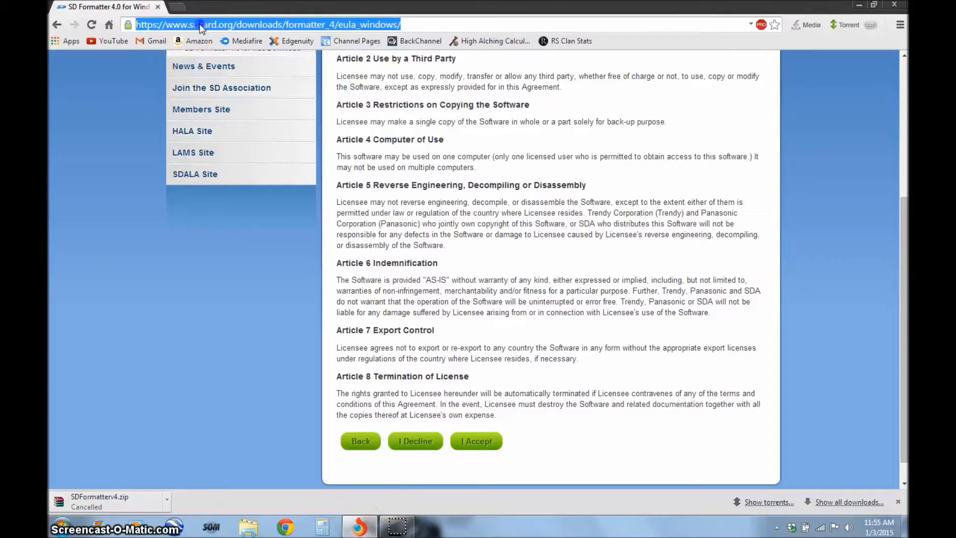
{"action": "type", "text": "raspberry pi b+ green and red light"}
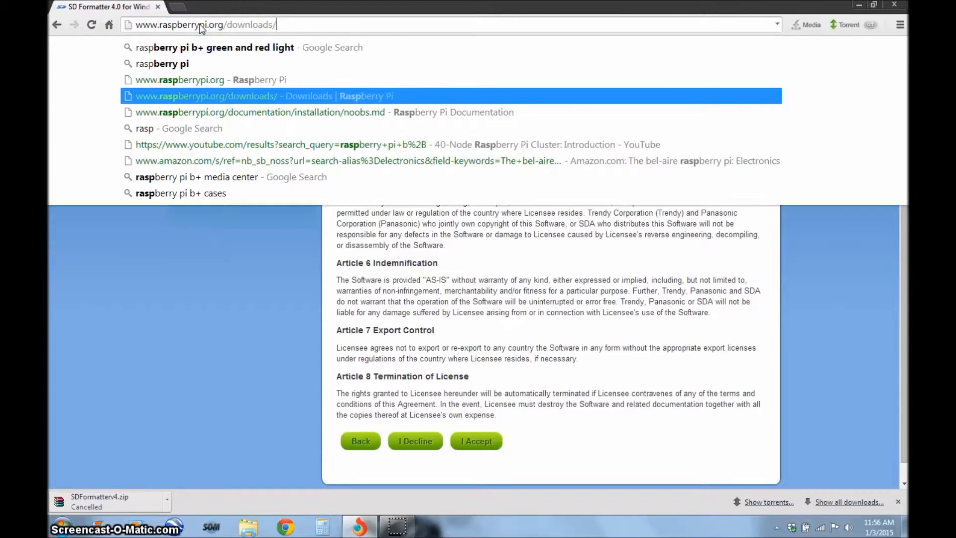
{"action": "key", "text": "Up"}
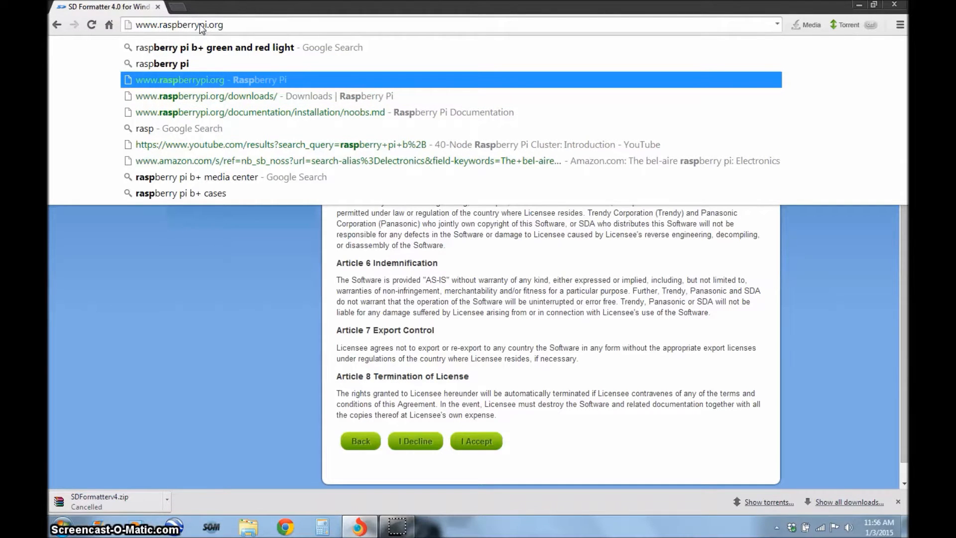
{"action": "mouse_move", "coordinate": [236, 100]}
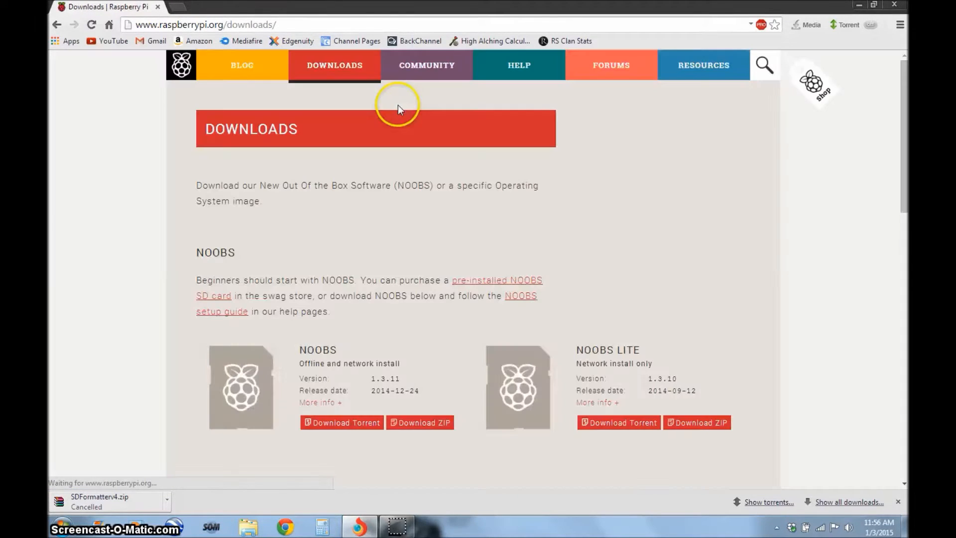
{"action": "mouse_move", "coordinate": [399, 427]}
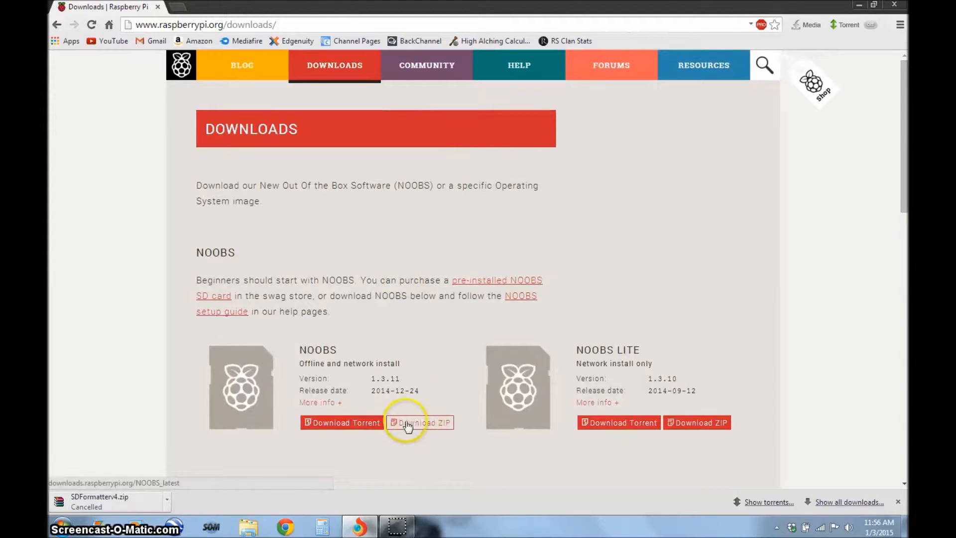
Download the NOOBS v1.3.11 ZIP from raspberrypi.org/downloads
{"action": "left_click", "coordinate": [420, 423]}
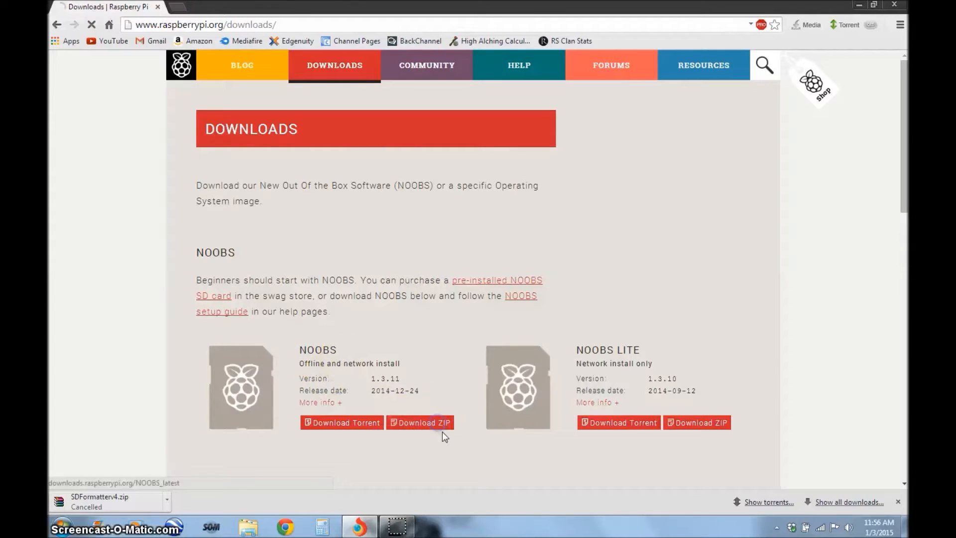
{"action": "left_click", "coordinate": [421, 422]}
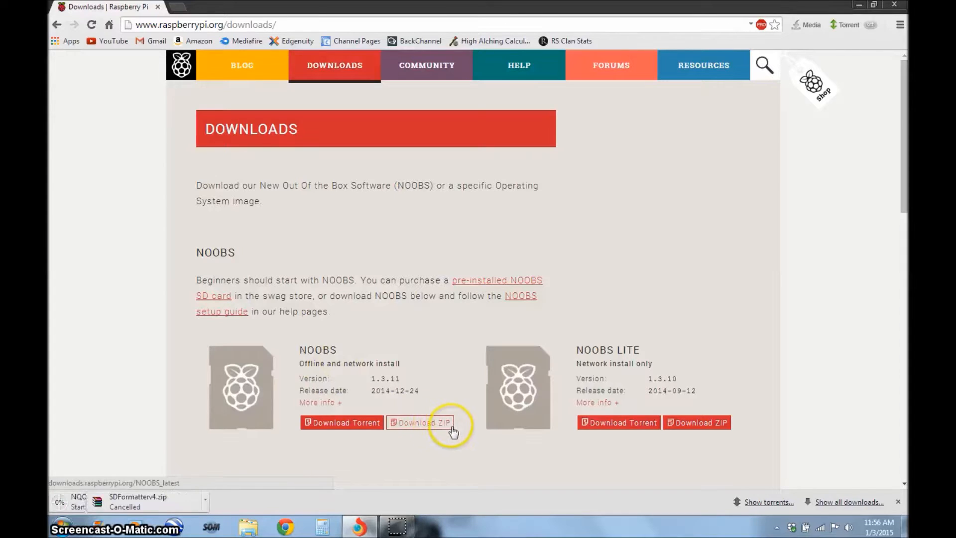
{"action": "left_click", "coordinate": [424, 422]}
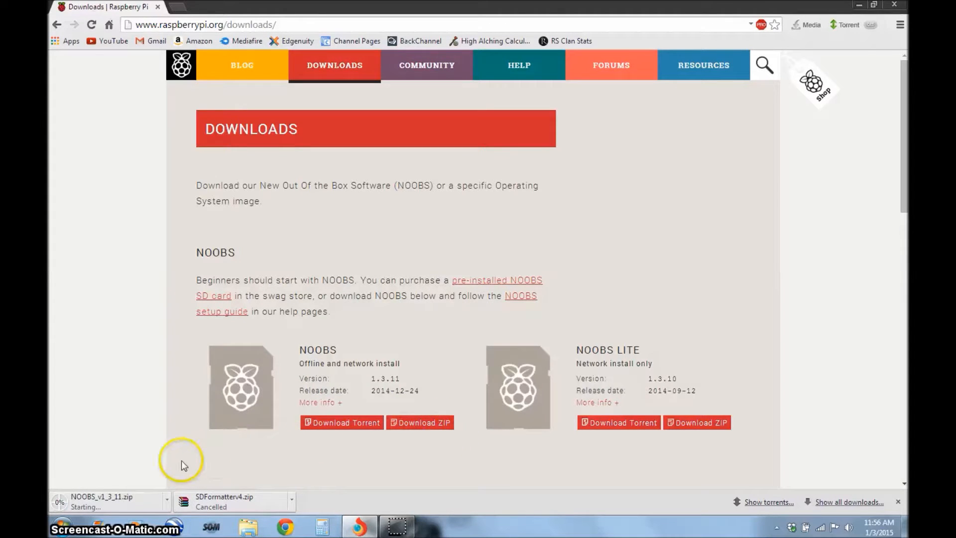
{"action": "mouse_move", "coordinate": [164, 516]}
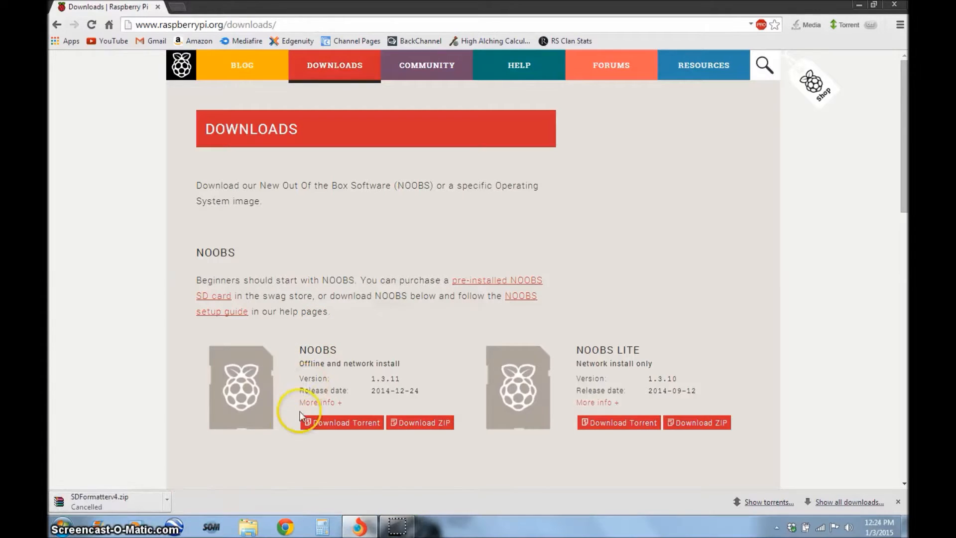
Open NOOBS_v1_3_11.zip from the downloads folder and extract it to RECOVERY (F:)
{"action": "left_click", "coordinate": [253, 526]}
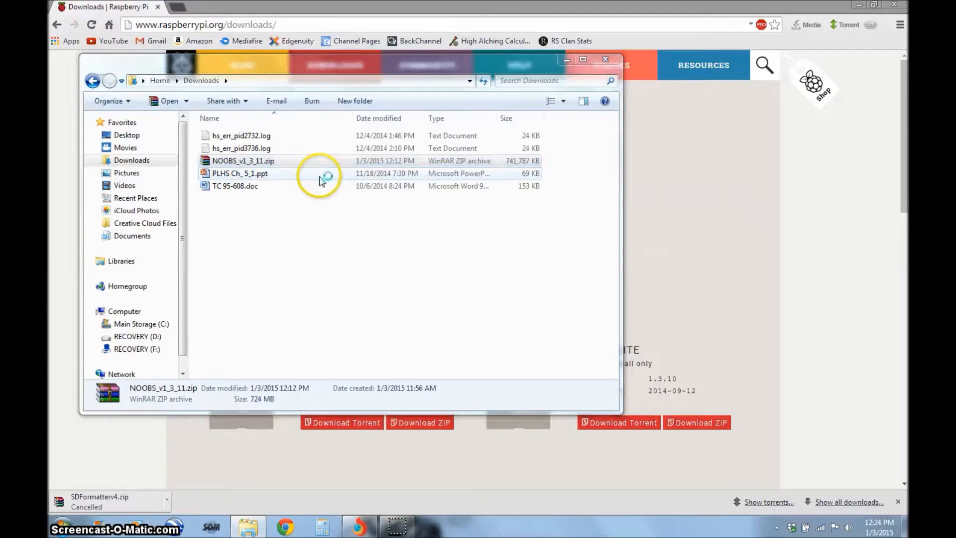
{"action": "double_click", "coordinate": [241, 160]}
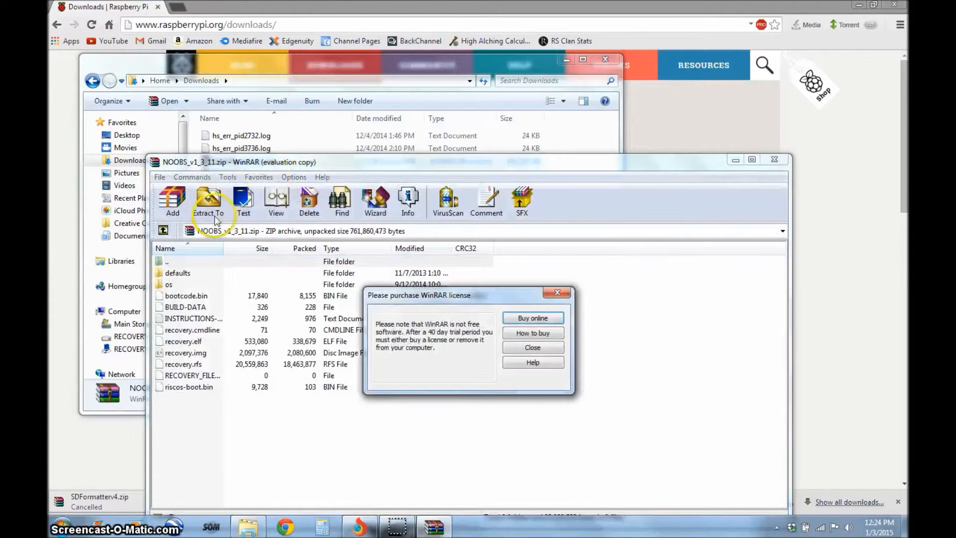
{"action": "left_click", "coordinate": [533, 348]}
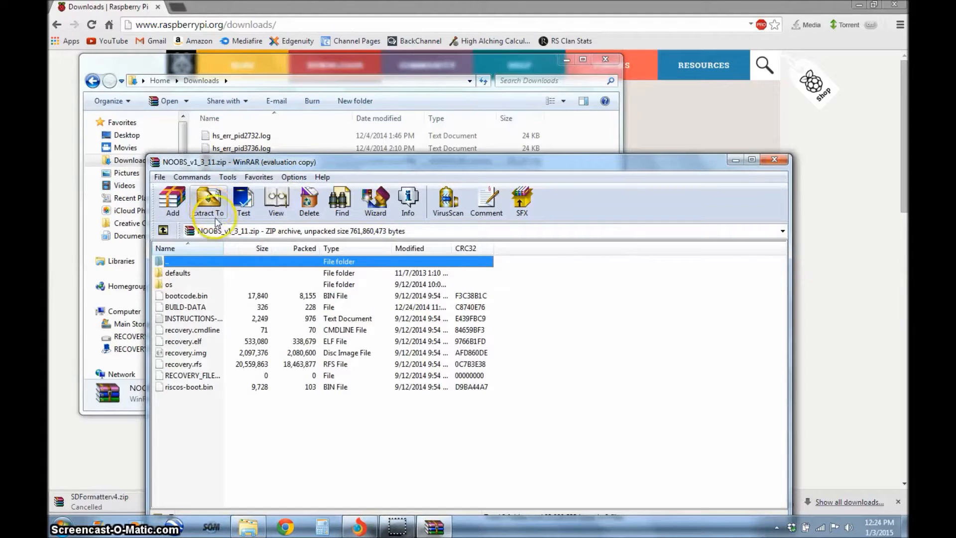
{"action": "left_click", "coordinate": [209, 199]}
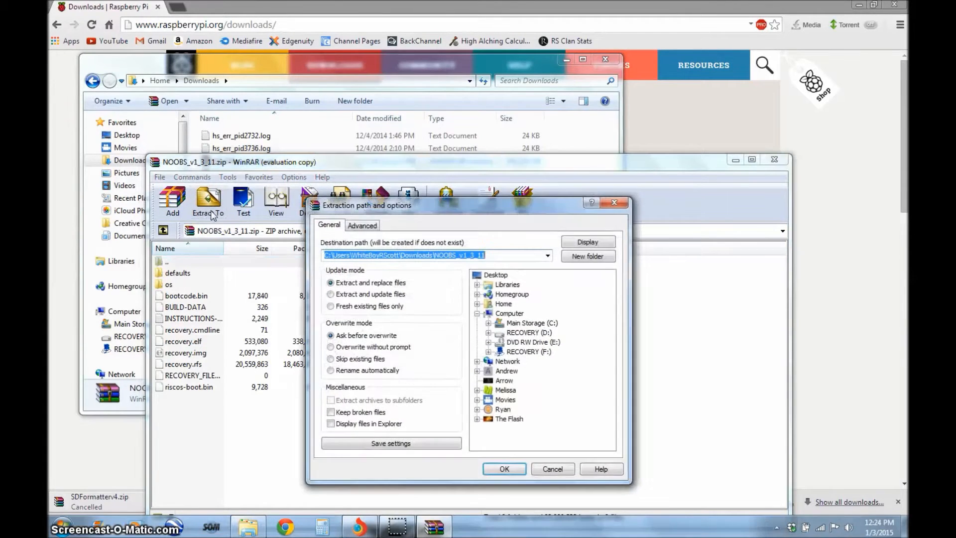
{"action": "left_click", "coordinate": [529, 352]}
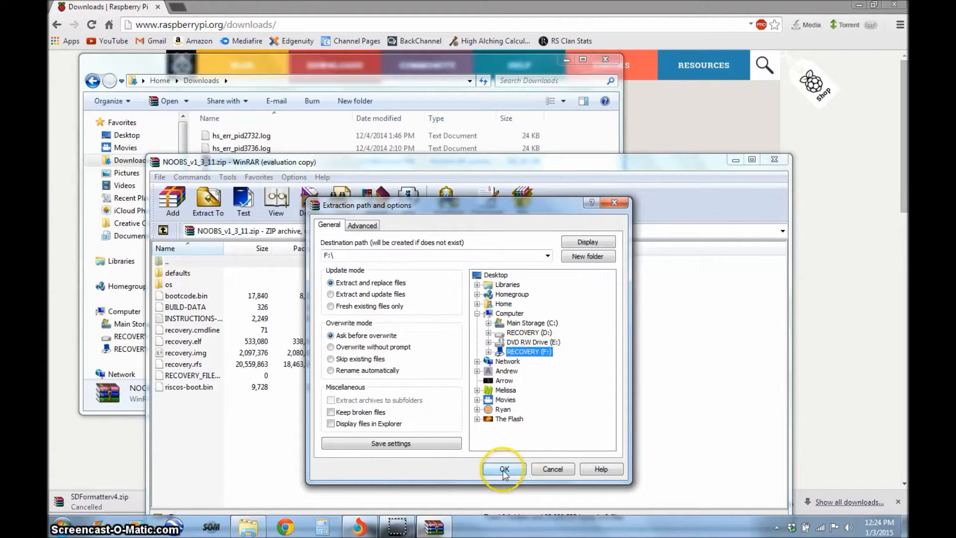
{"action": "left_click", "coordinate": [505, 468]}
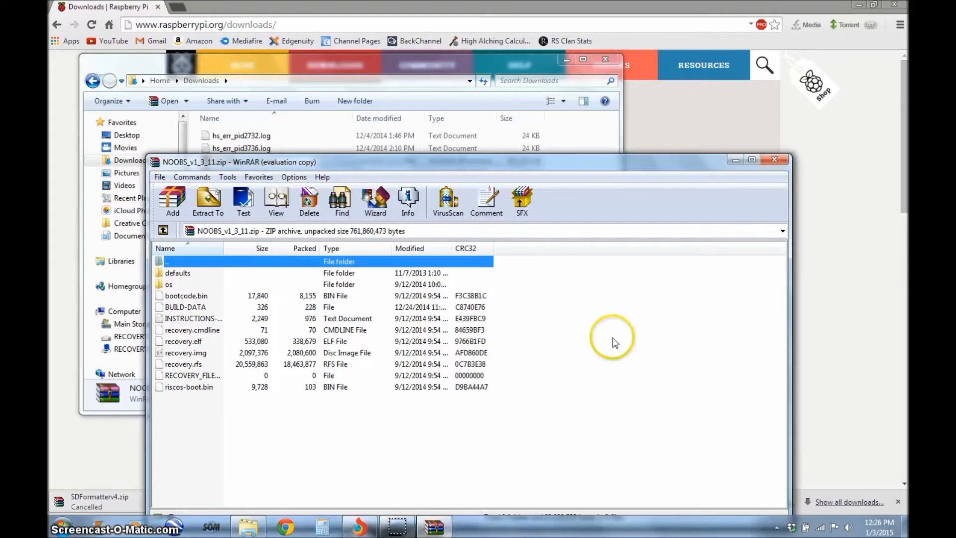
{"action": "mouse_move", "coordinate": [590, 338]}
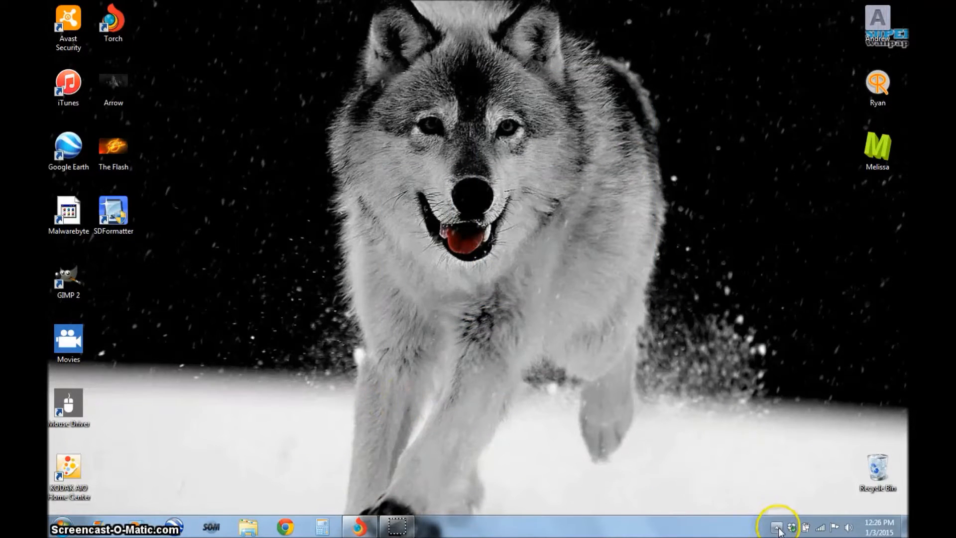
Show the hidden tray icons and open the Safely Remove Hardware device options
{"action": "left_click", "coordinate": [777, 526]}
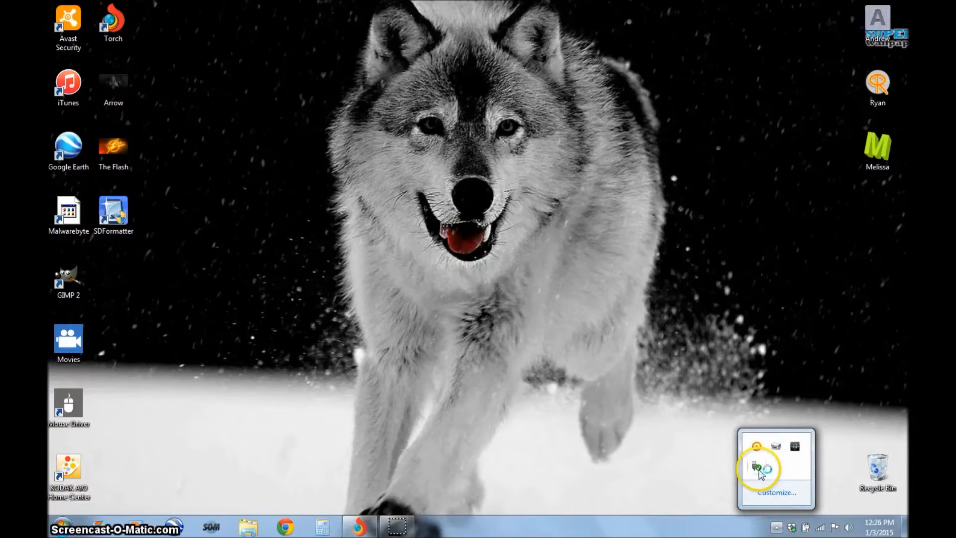
{"action": "left_click", "coordinate": [756, 467]}
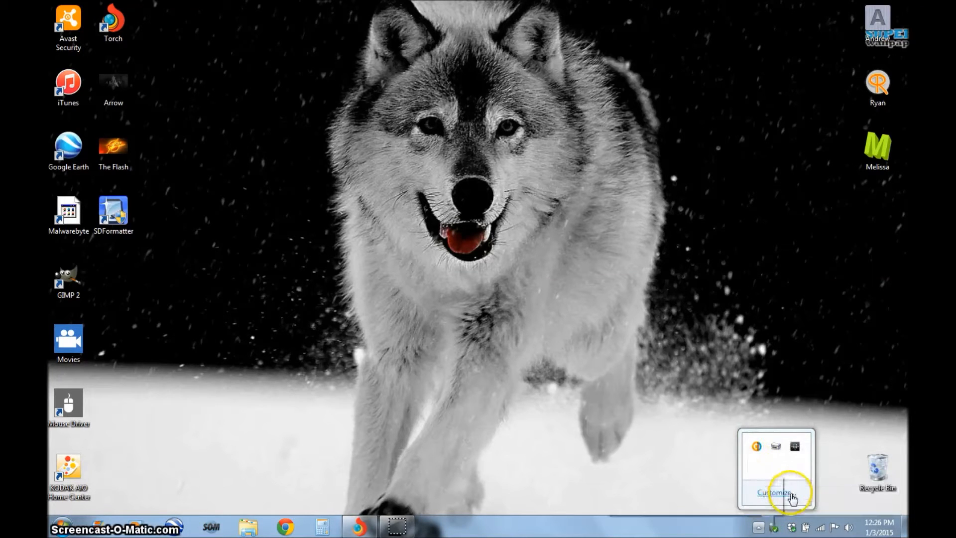
{"action": "left_click", "coordinate": [774, 447]}
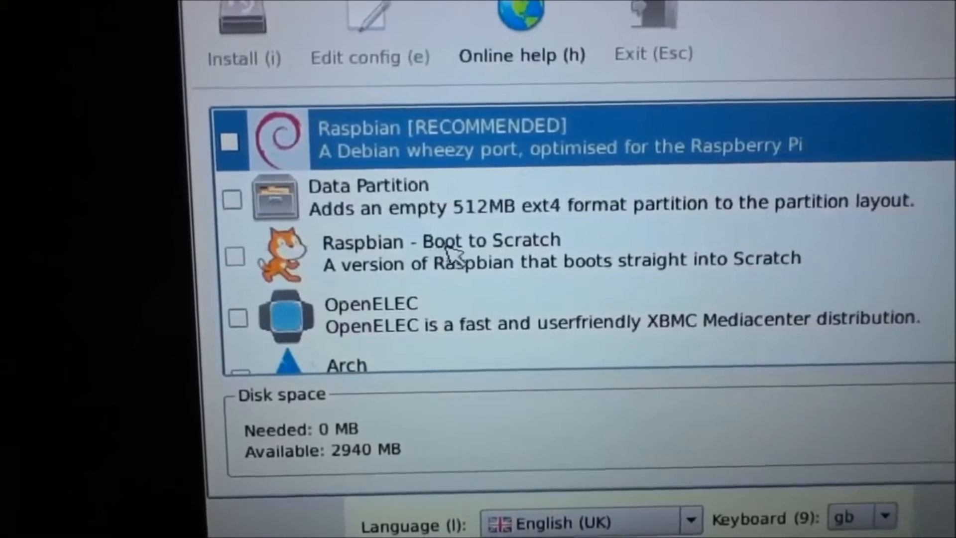
Tick Raspbian [RECOMMENDED] in the NOOBS operating system list
{"action": "scroll", "scroll_direction": "down", "scroll_amount": 3}
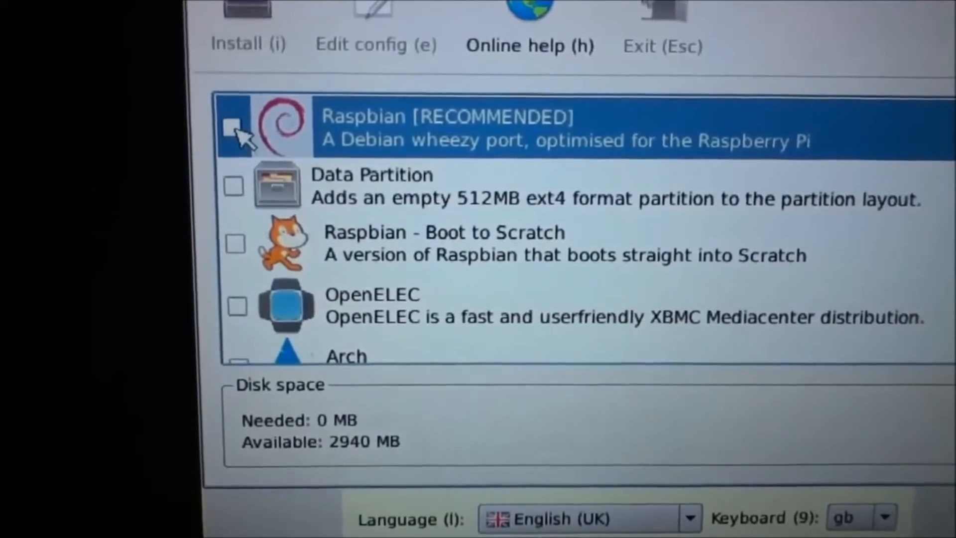
{"action": "left_click", "coordinate": [230, 128]}
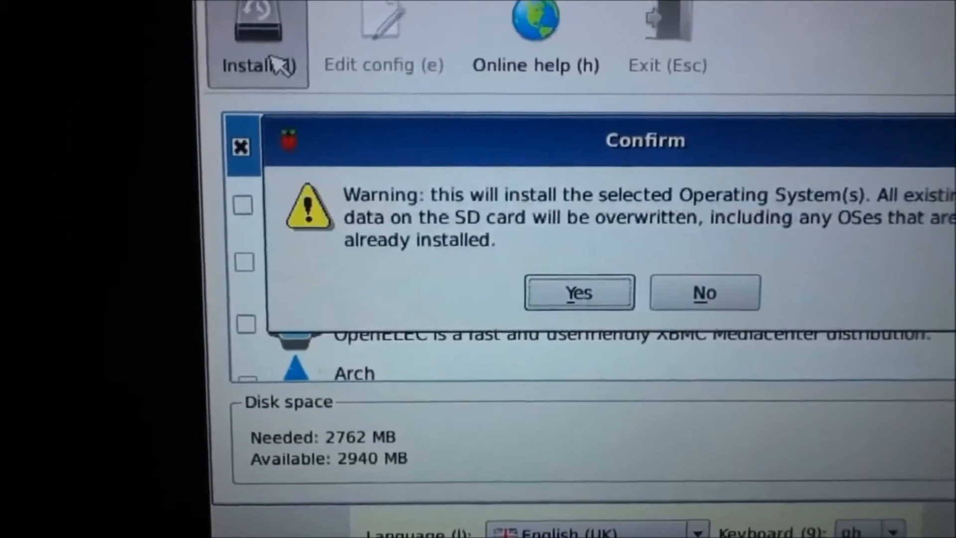
Confirm overwriting the SD card so Raspbian installs and boots to the desktop
{"action": "left_click", "coordinate": [580, 292]}
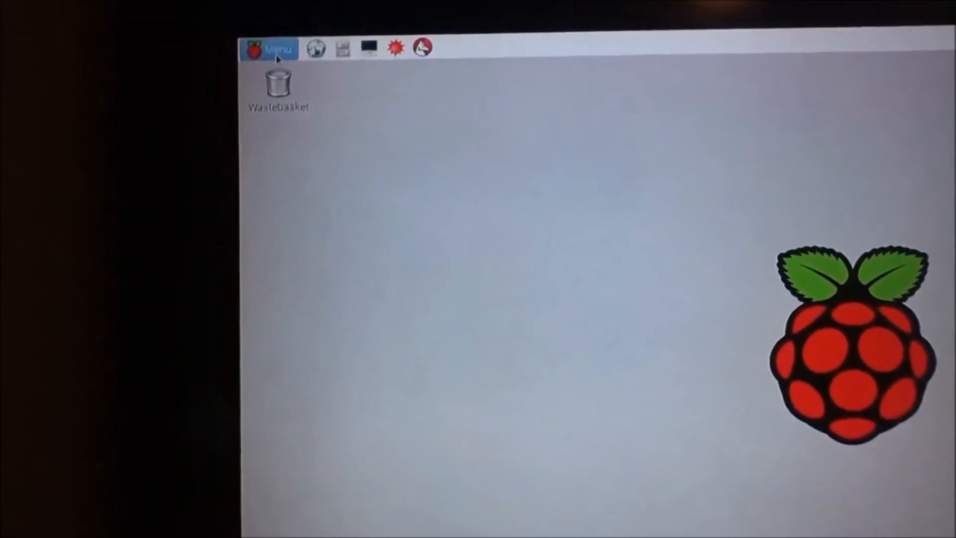
Open the Raspbian applications Menu to reach its Games submenu
{"action": "left_click", "coordinate": [275, 48]}
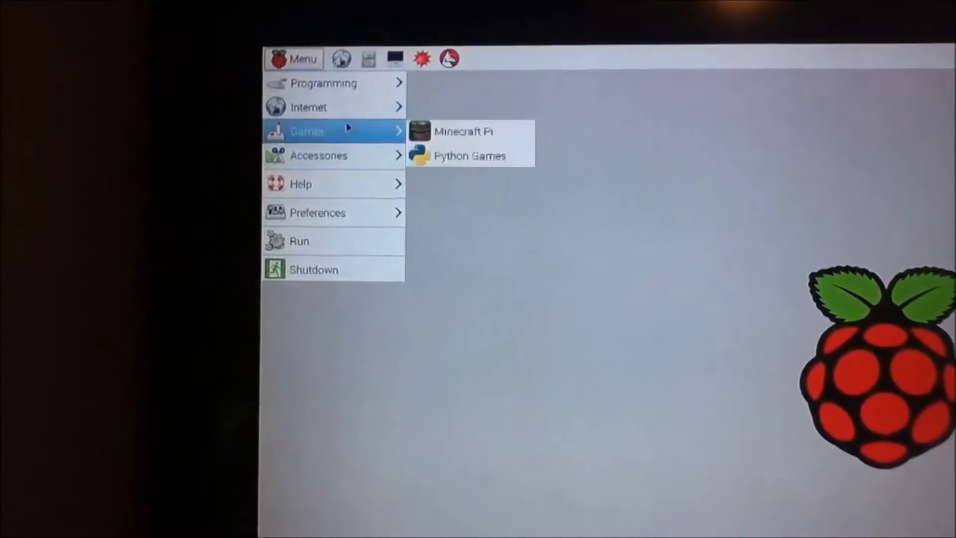
{"action": "mouse_move", "coordinate": [273, 99]}
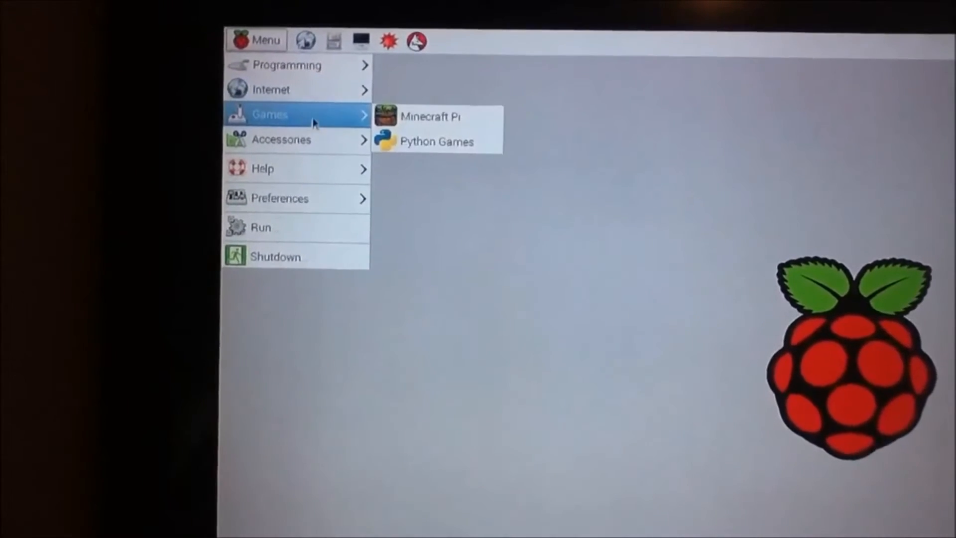
{"action": "mouse_move", "coordinate": [483, 110]}
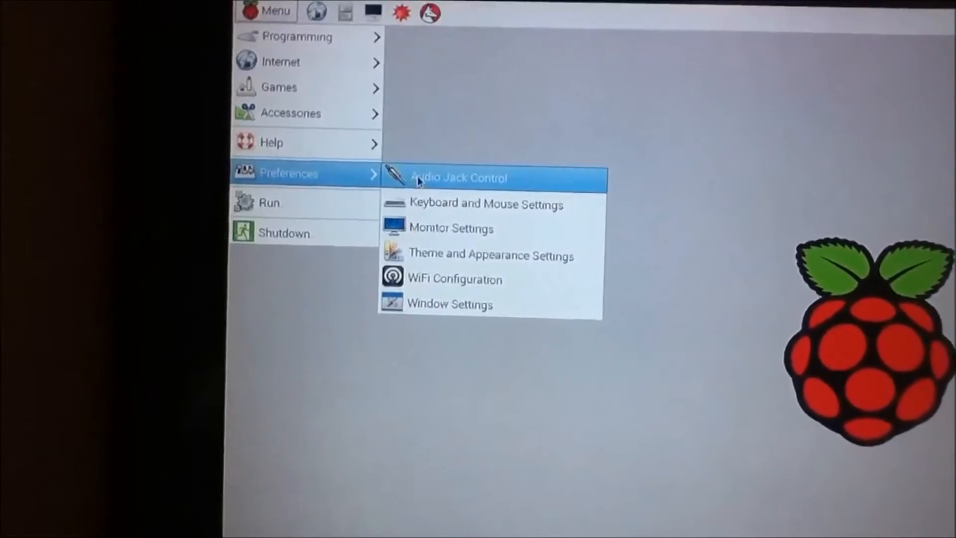
{"action": "mouse_move", "coordinate": [458, 224]}
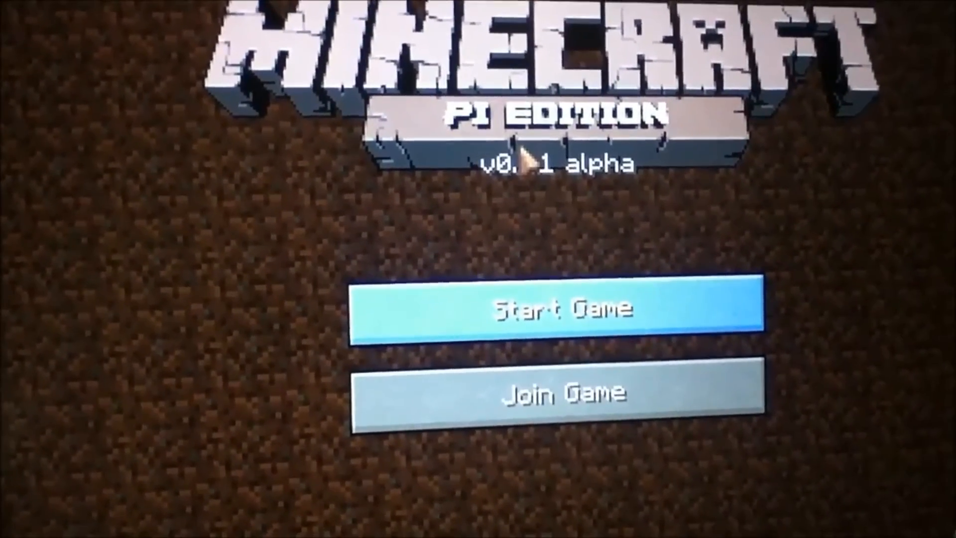
Start a new game world from the Minecraft Pi Edition title screen
{"action": "left_click", "coordinate": [562, 321]}
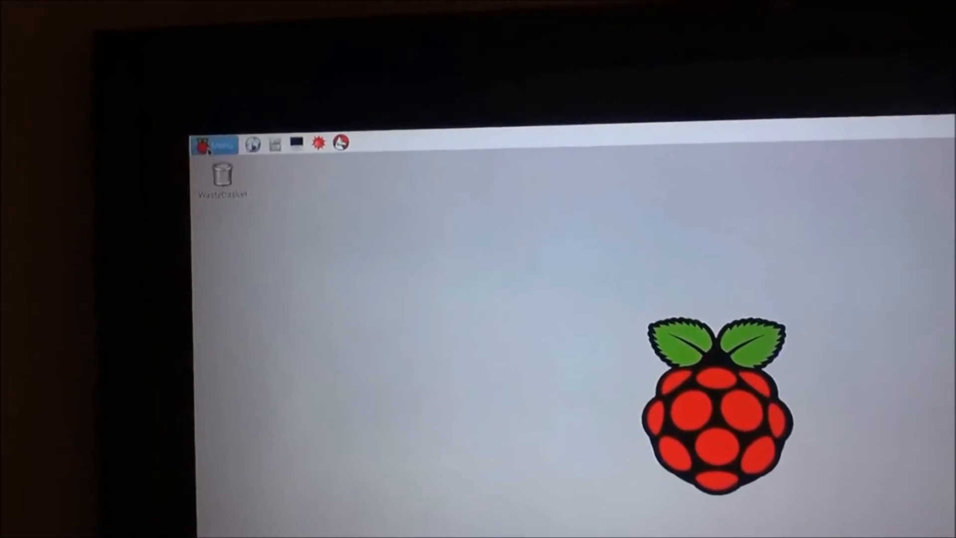
Open the Raspbian taskbar Menu to reveal the Shutdown option
{"action": "left_click", "coordinate": [216, 145]}
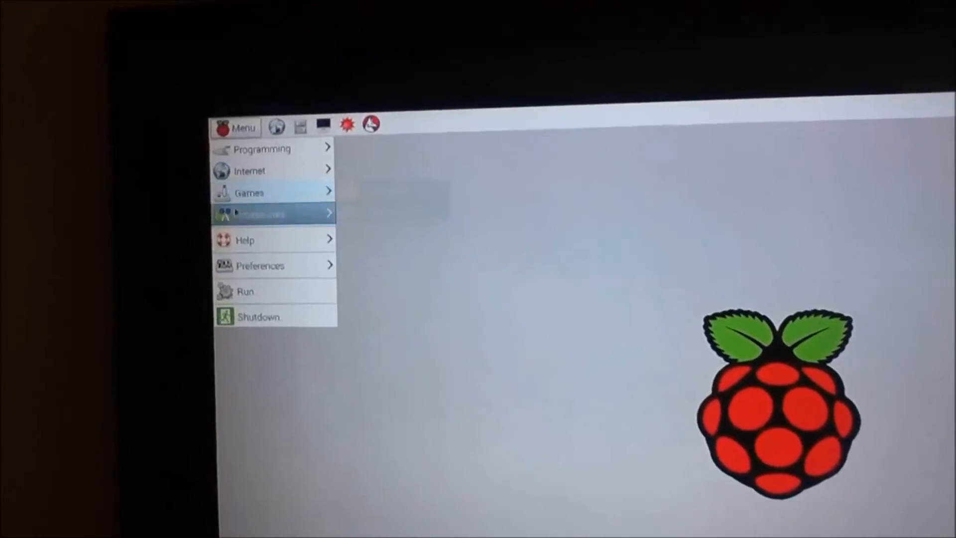